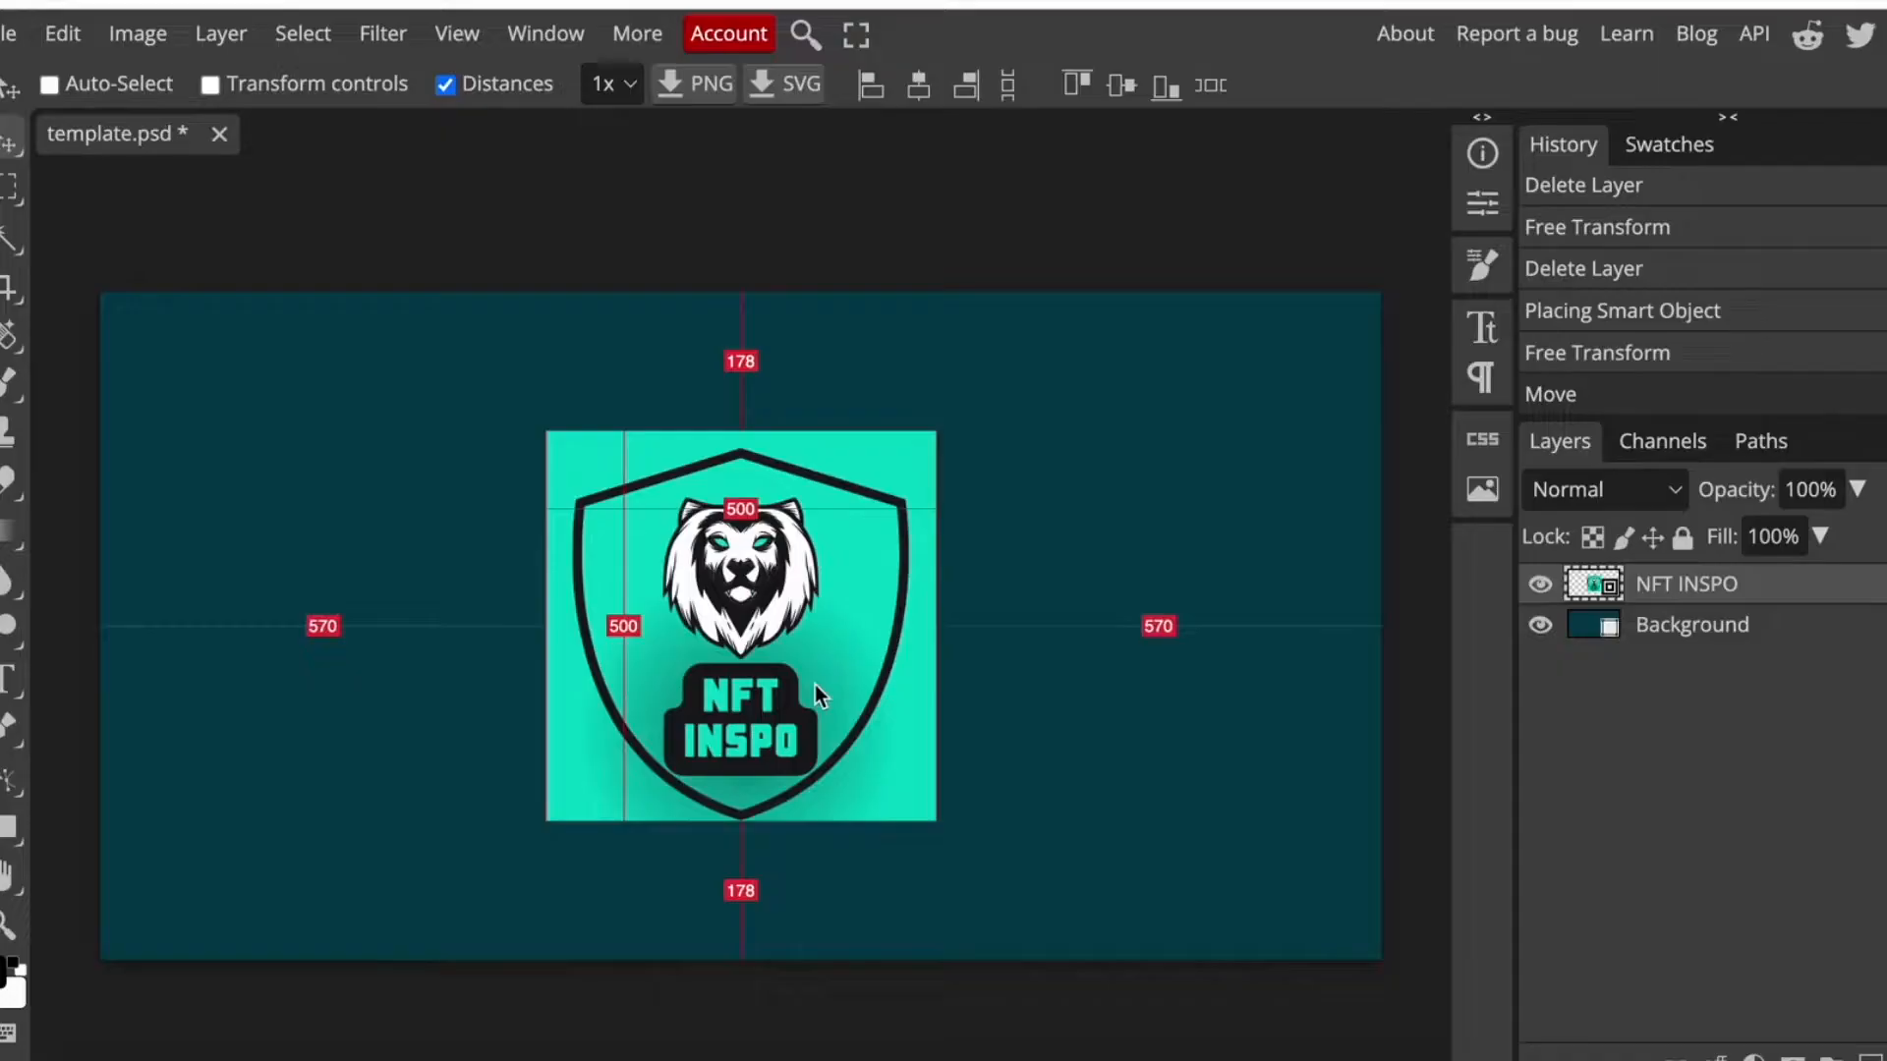
mouse_move(668, 367)
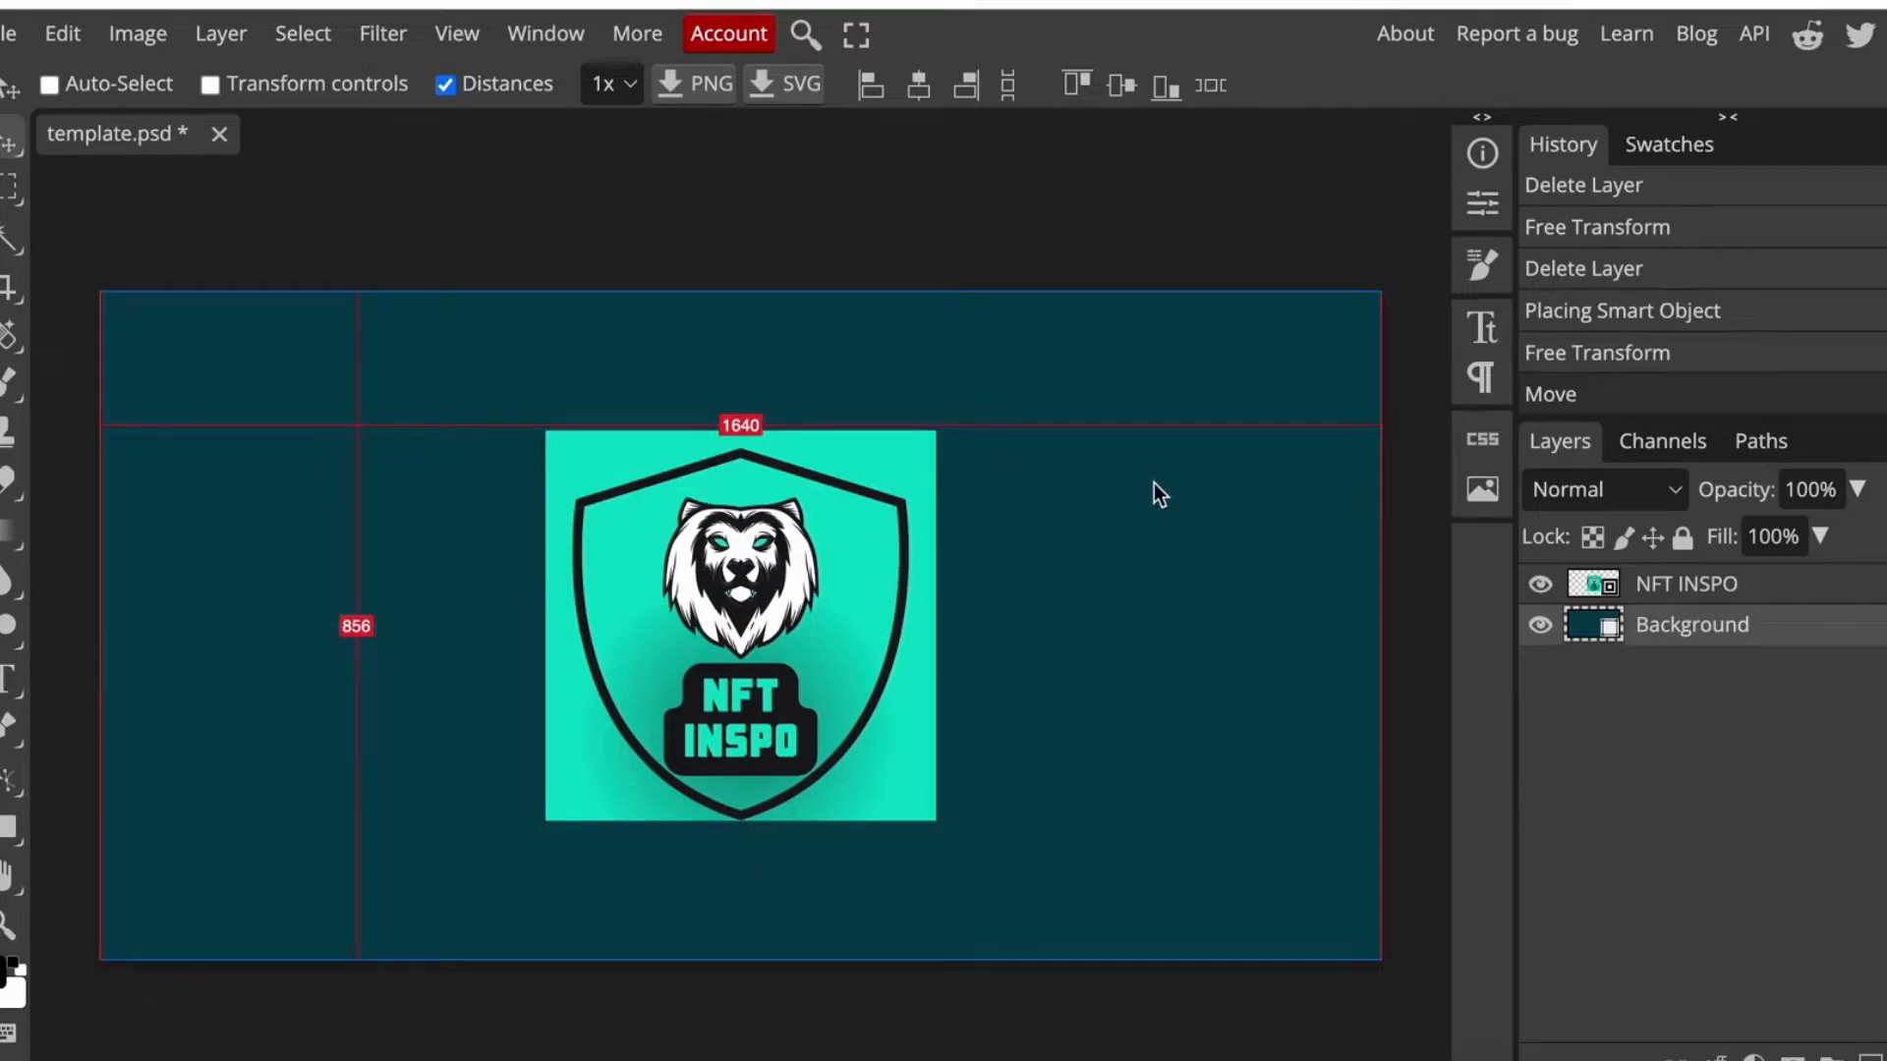
mouse_move(864, 589)
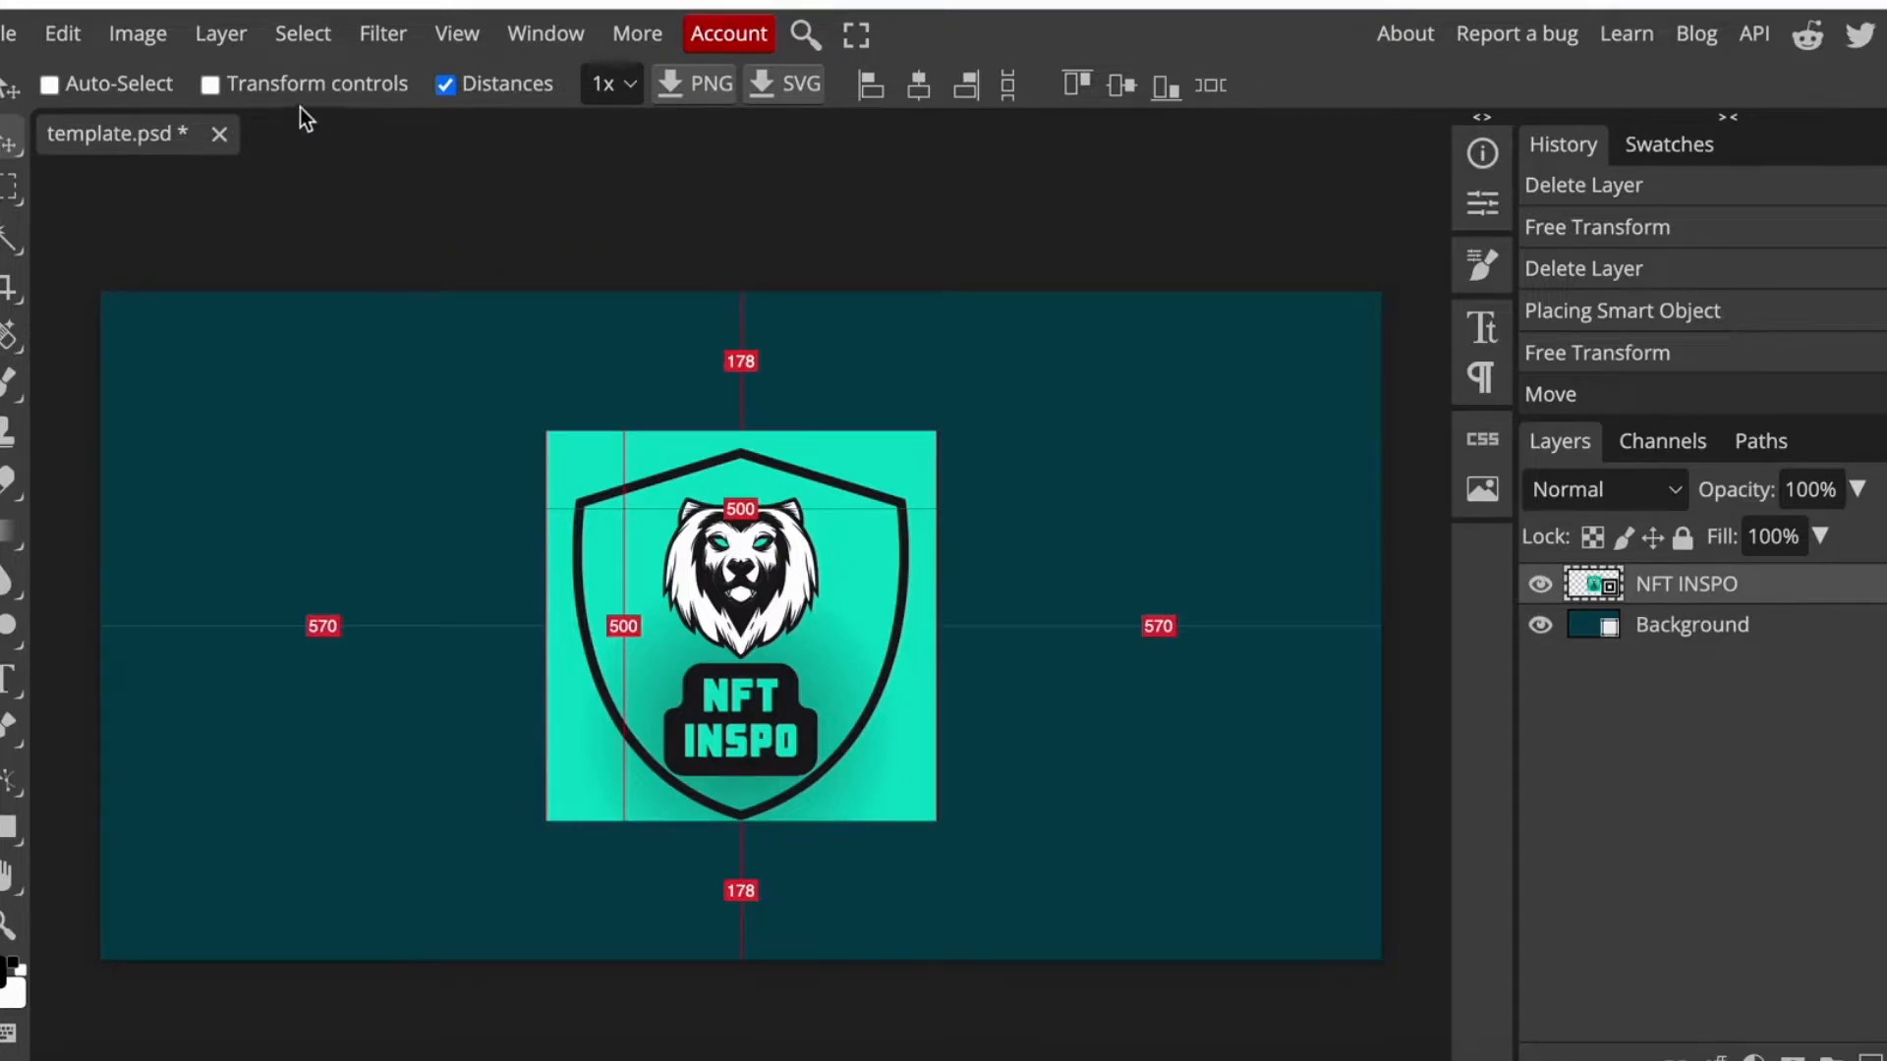
Scale the NFT INSPO logo down, then back up to about 589 px
click(210, 83)
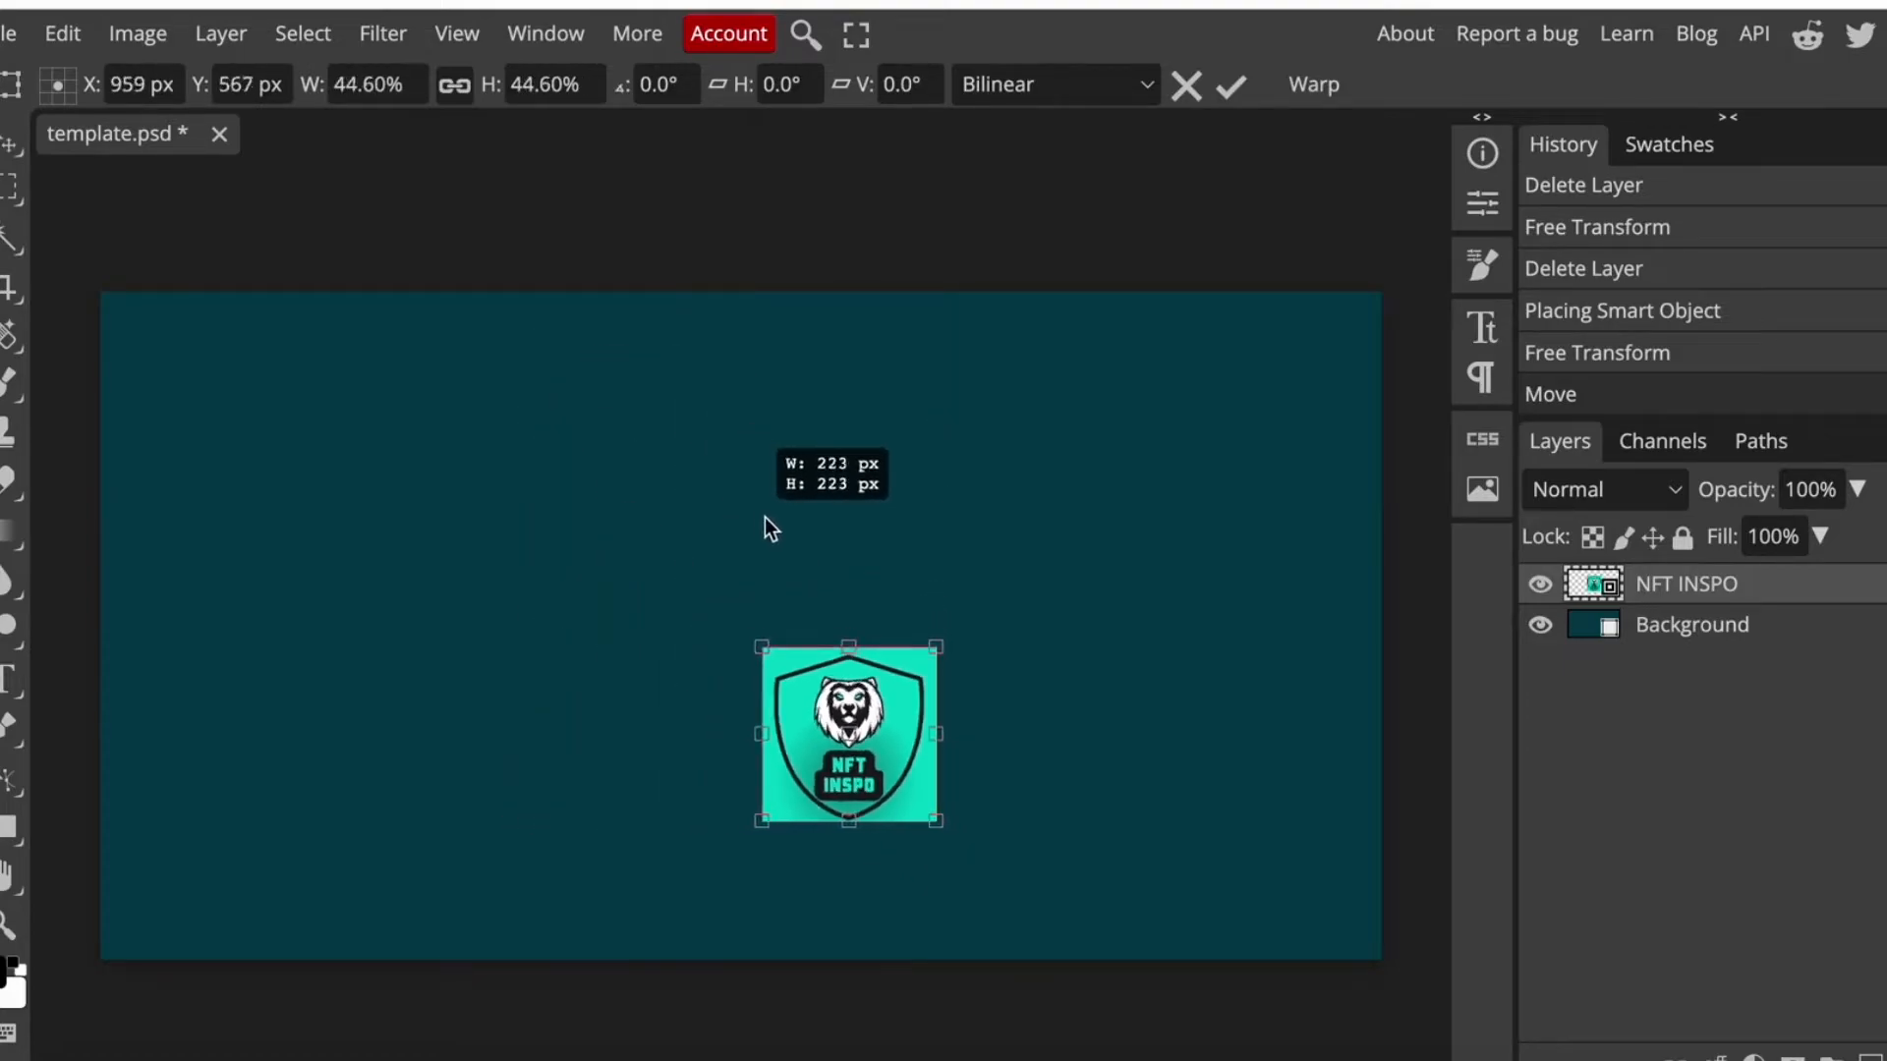
drag(942, 827, 942, 828)
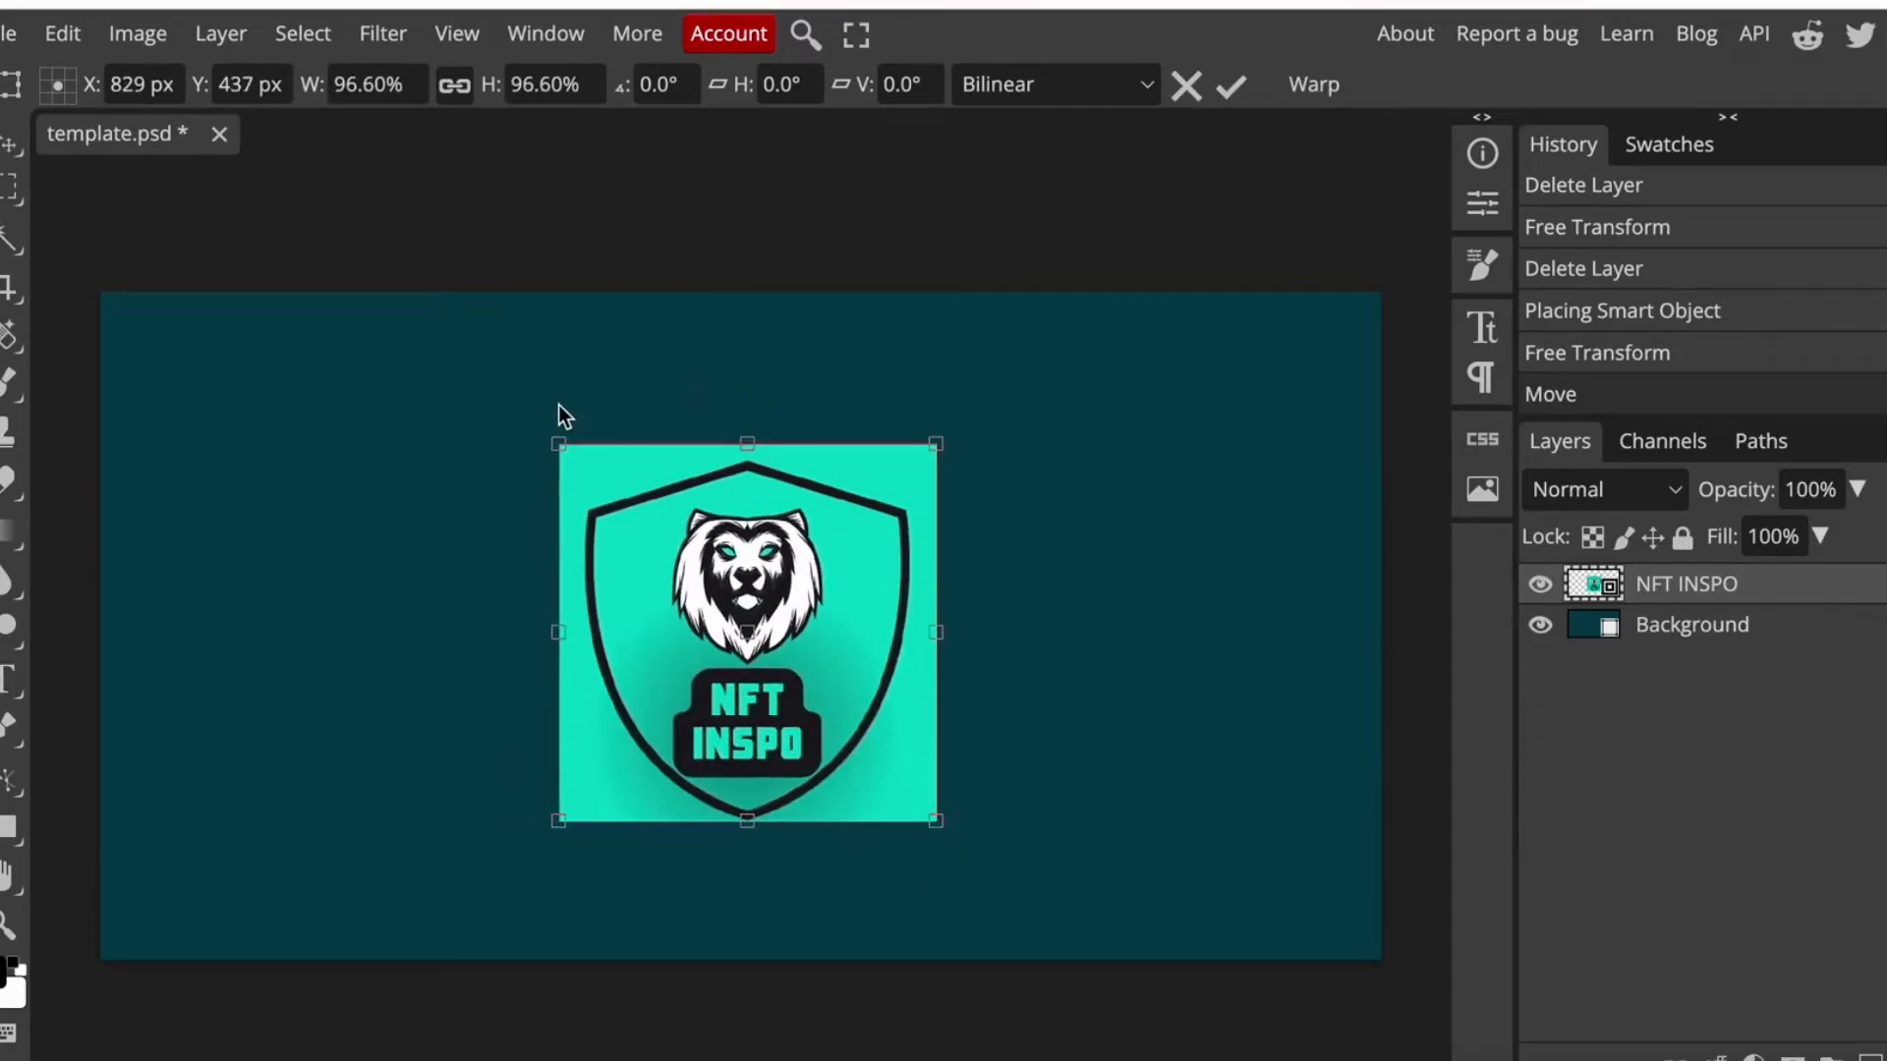
drag(557, 632, 487, 632)
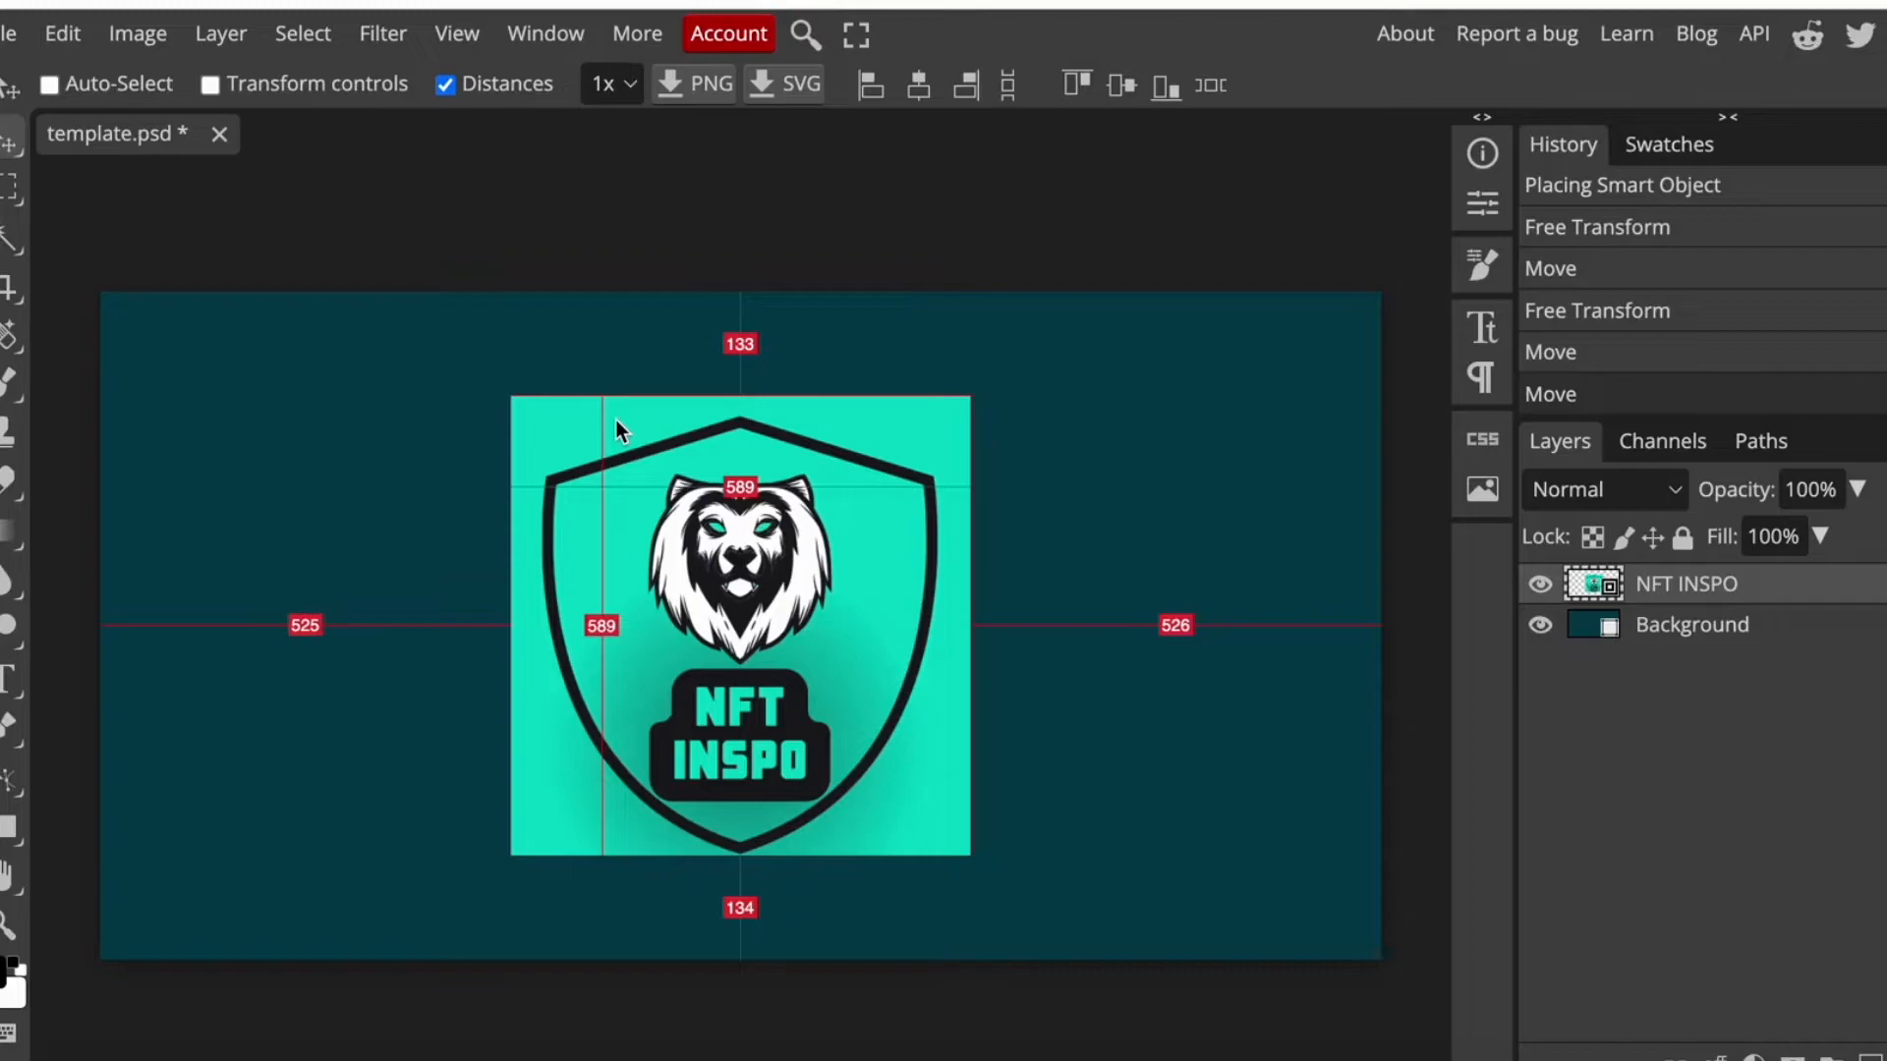
mouse_move(334, 79)
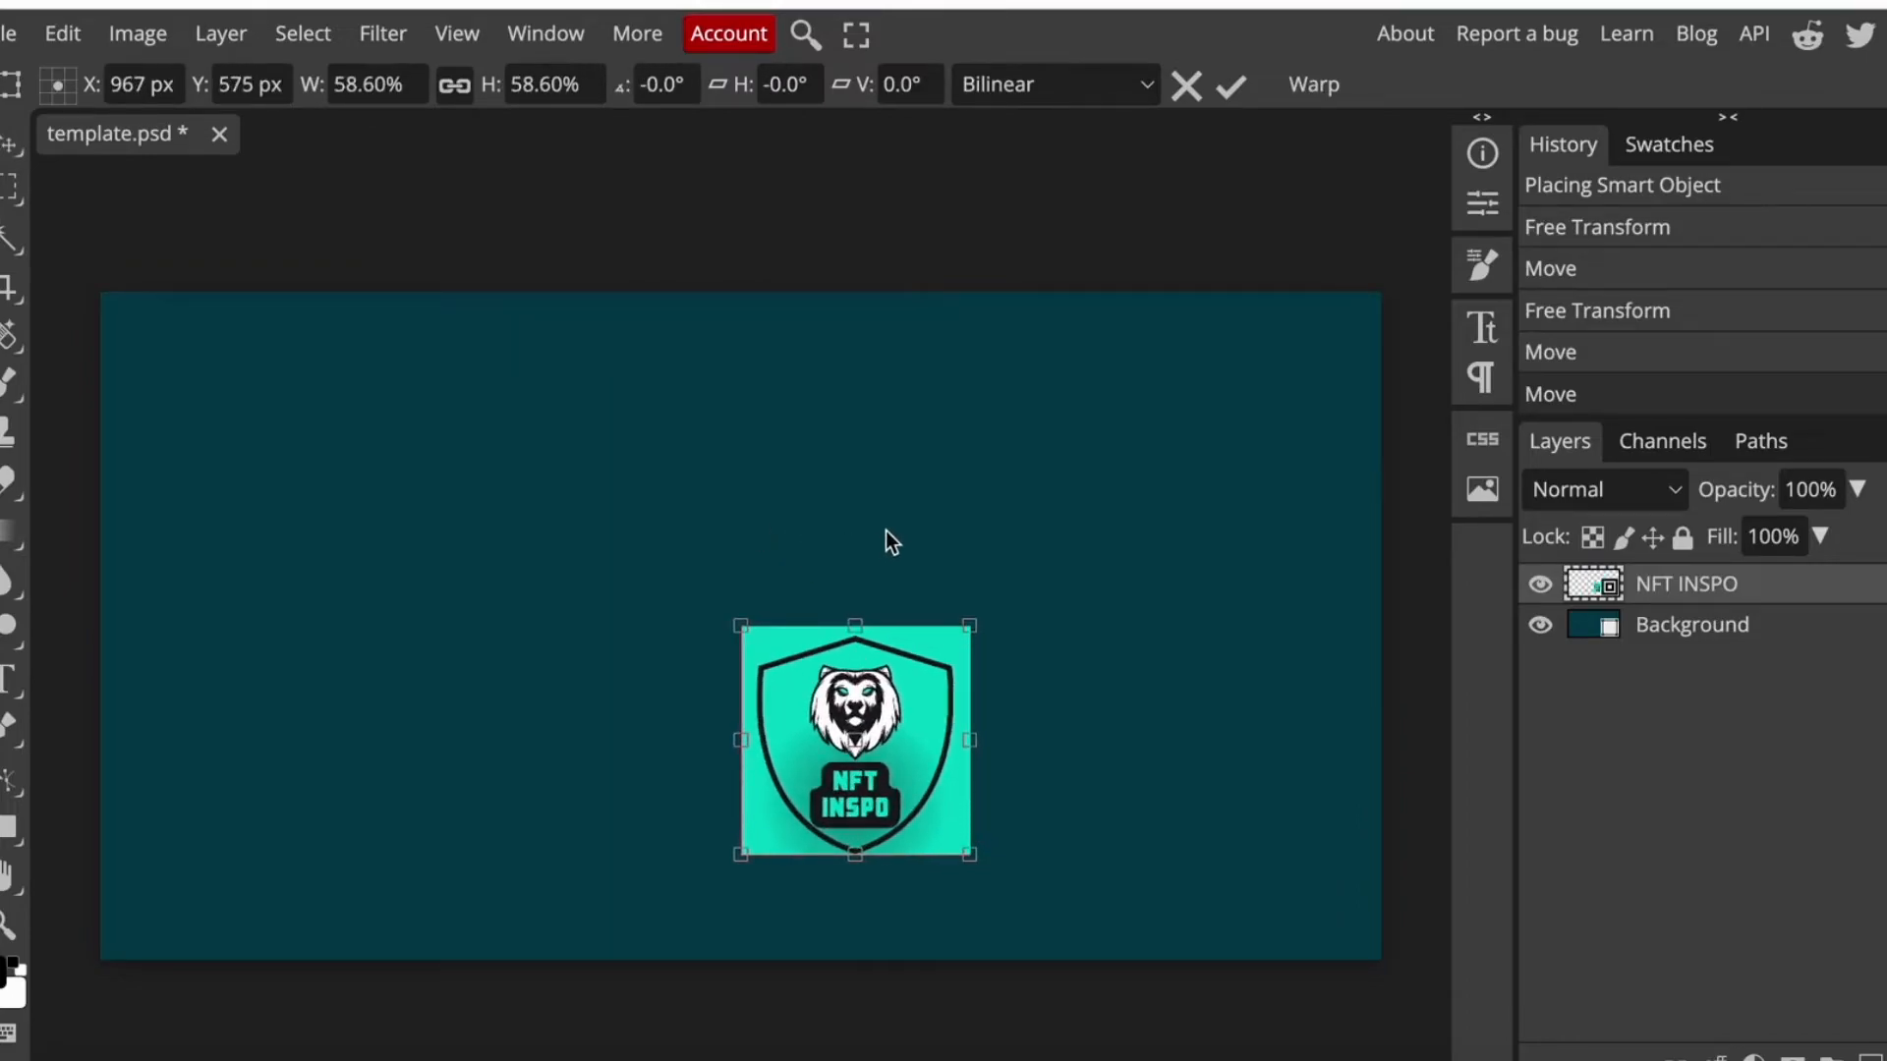
Move the 58.6% NFT INSPO logo to the top-left corner, then back near centre
drag(857, 741, 216, 407)
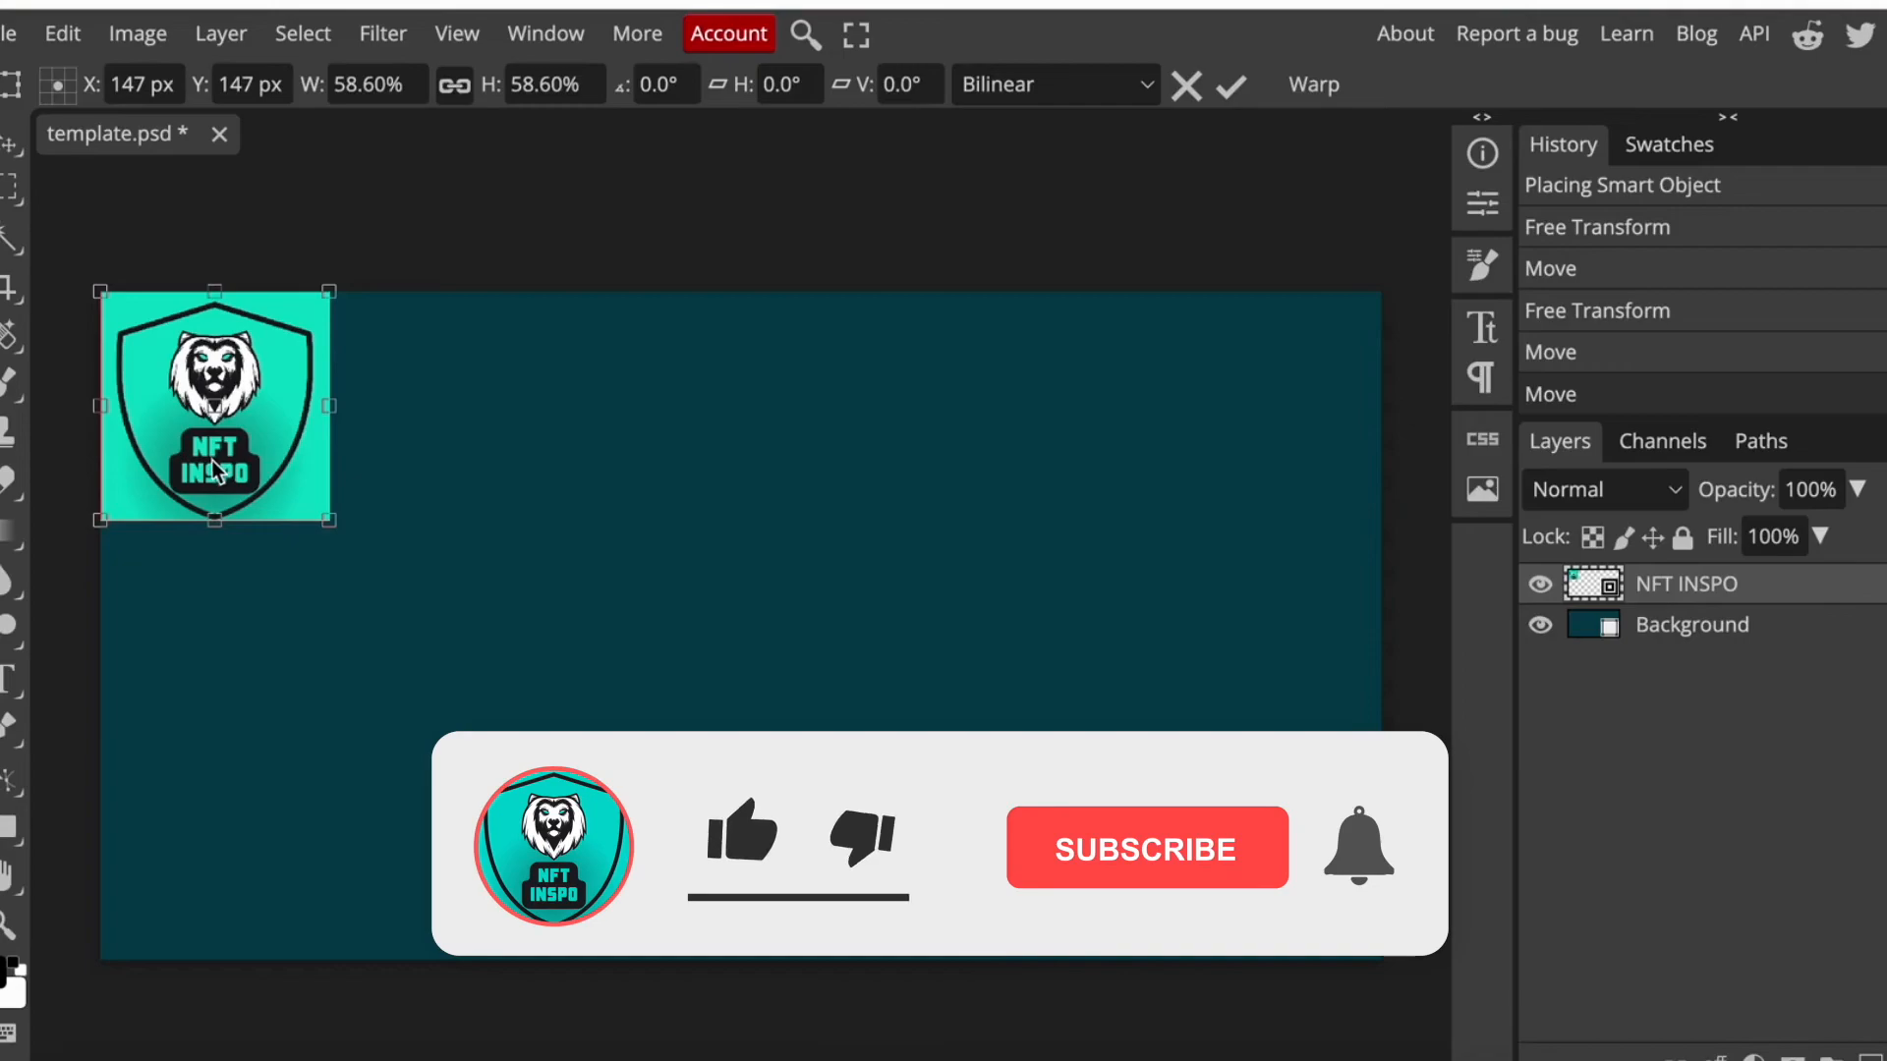
drag(216, 406, 740, 622)
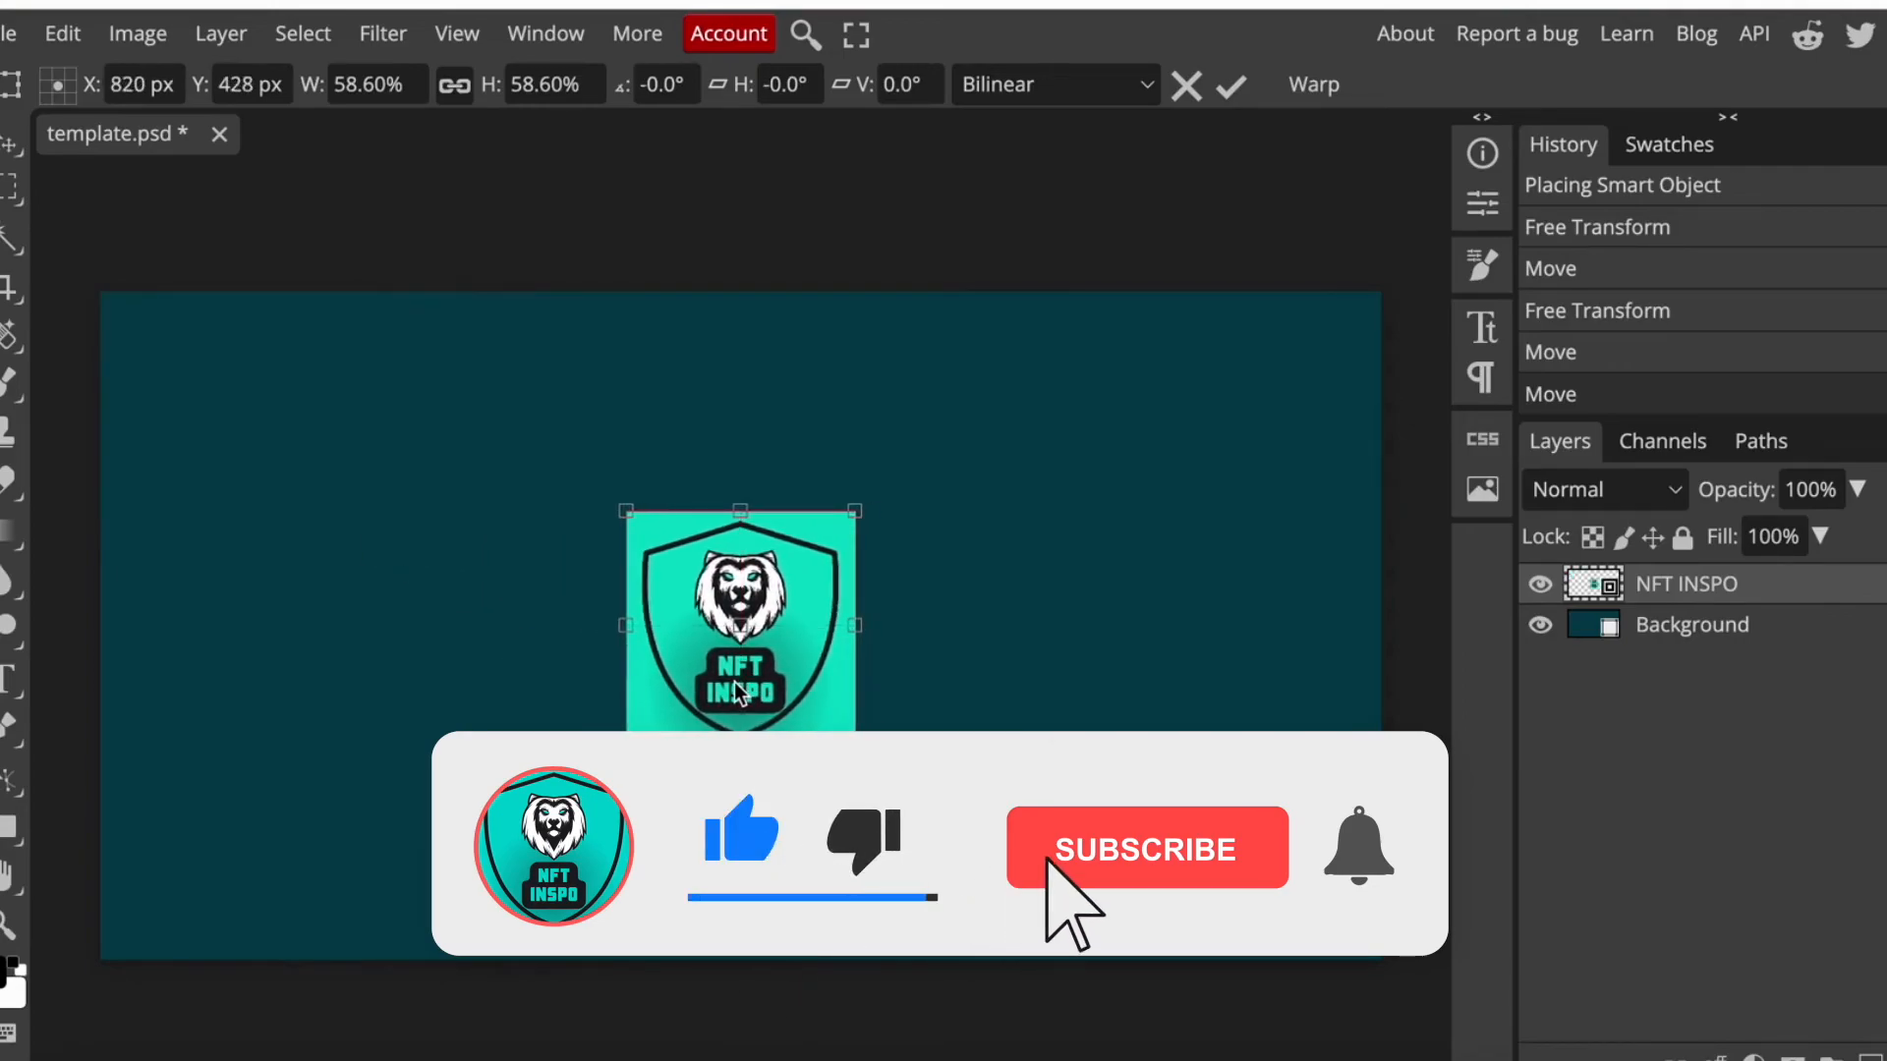
click(1144, 848)
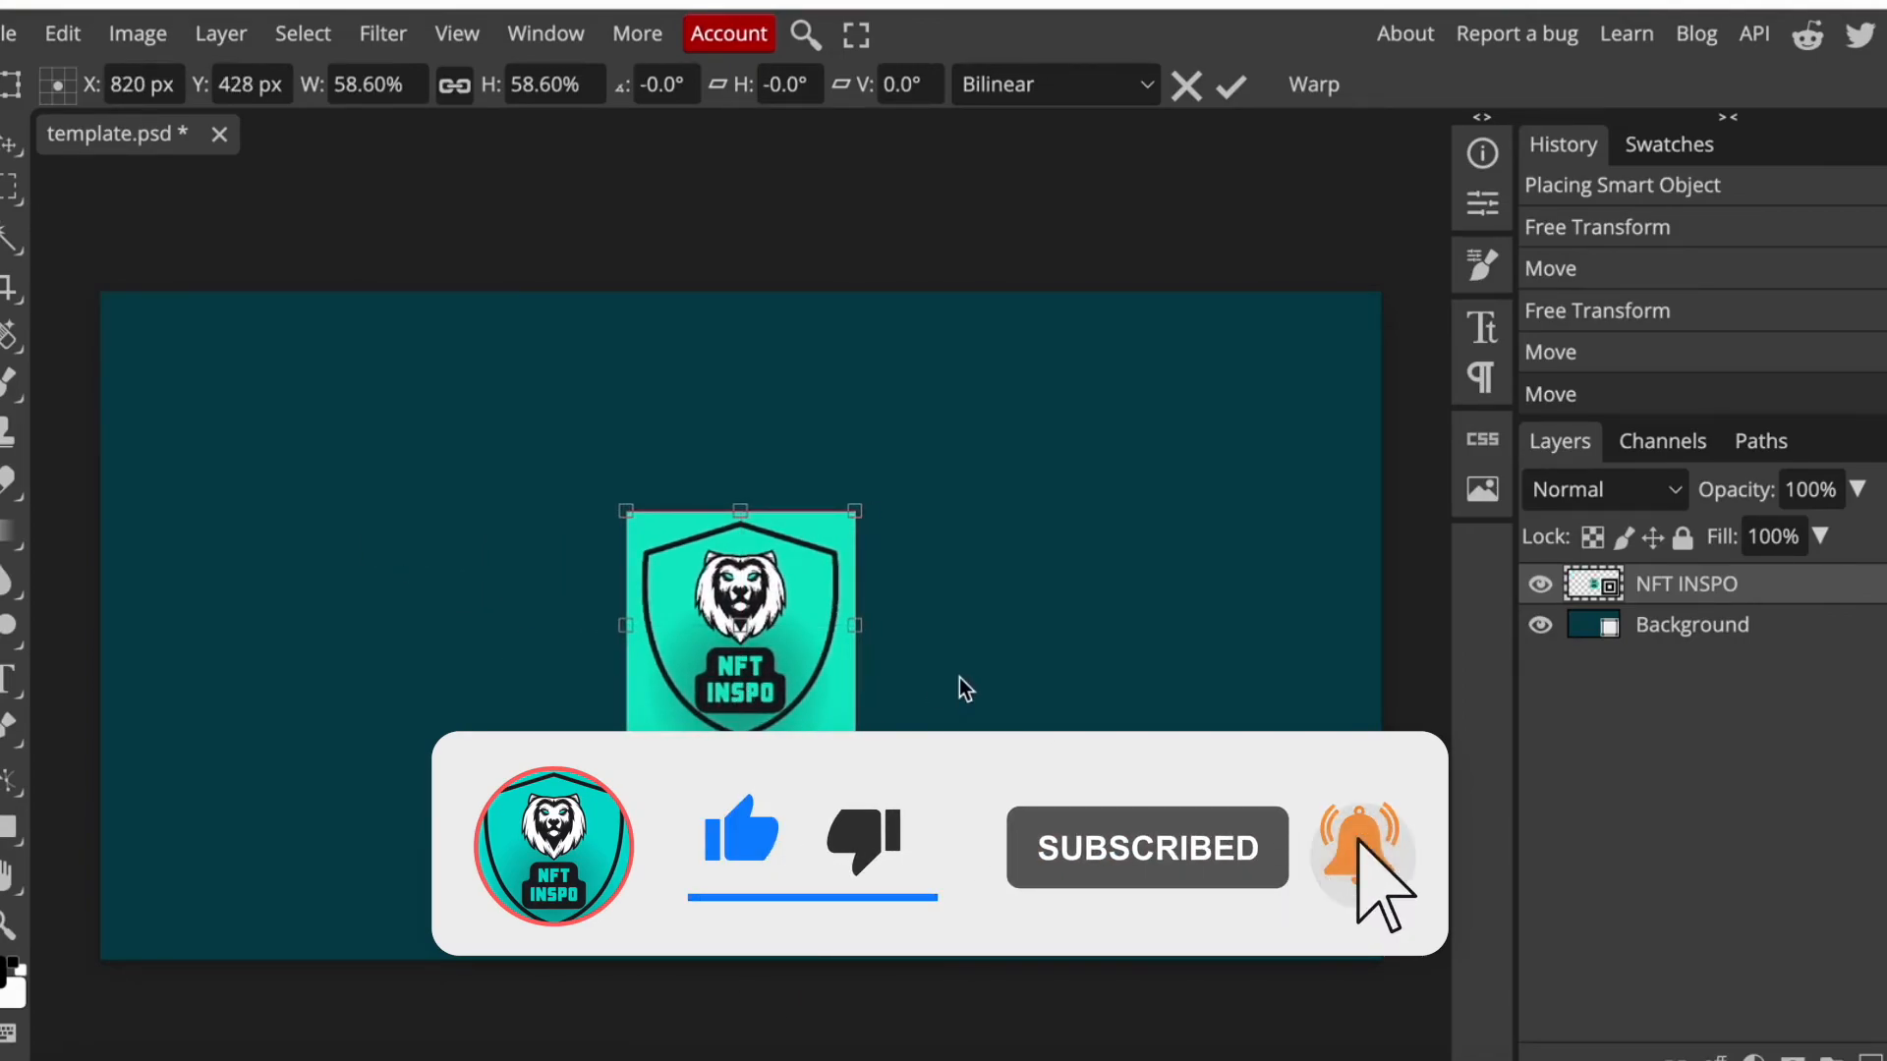